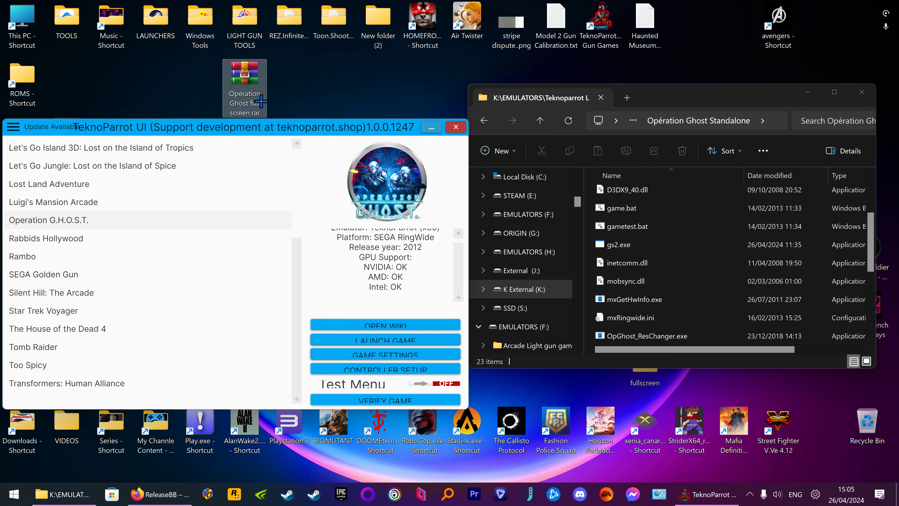
mouse_move(242, 74)
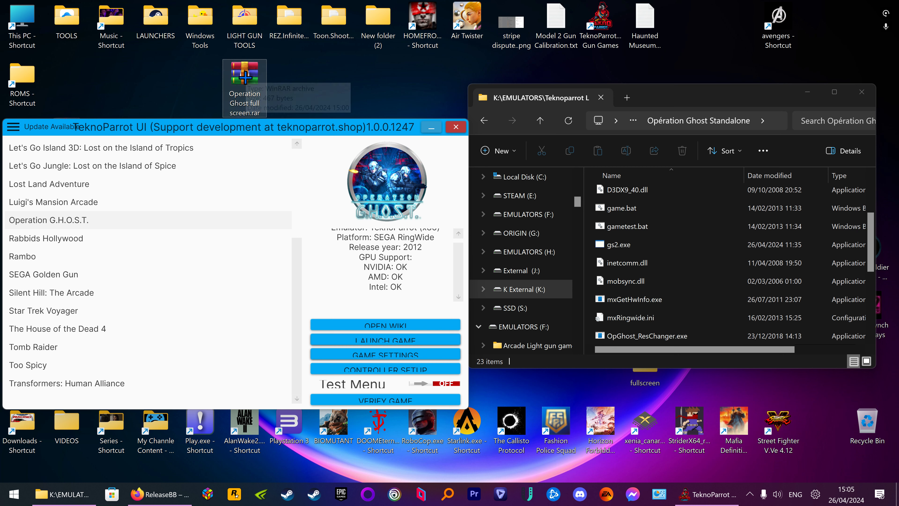
Open Operation Ghost full screen.rar from the desktop and dismiss WinRAR's license reminder.
double_click(245, 73)
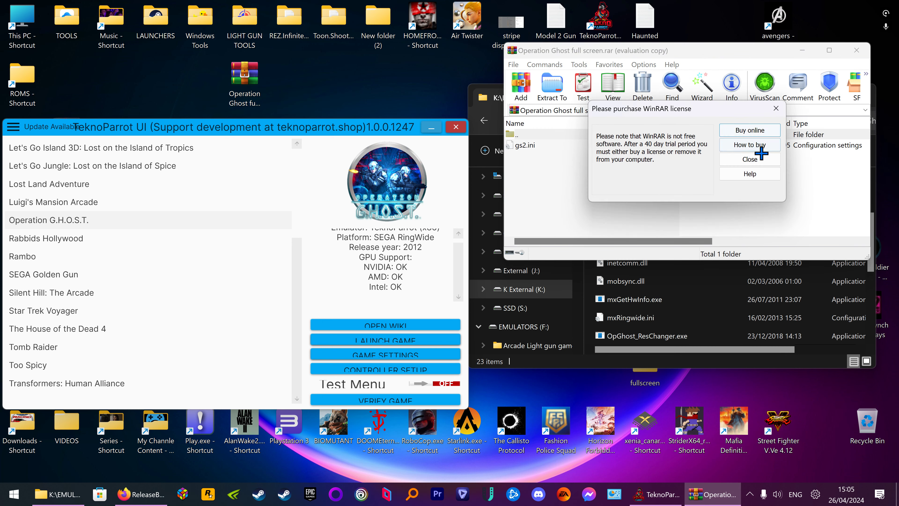
left_click(750, 160)
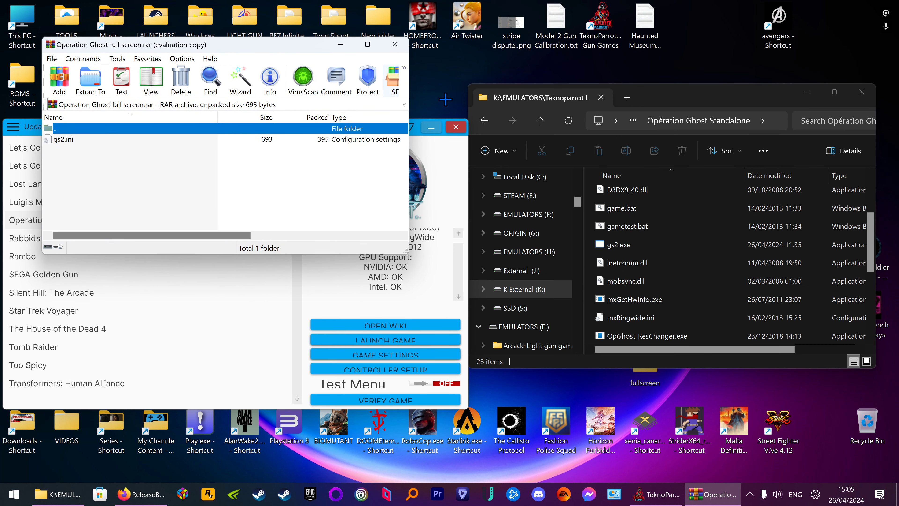
mouse_move(431, 266)
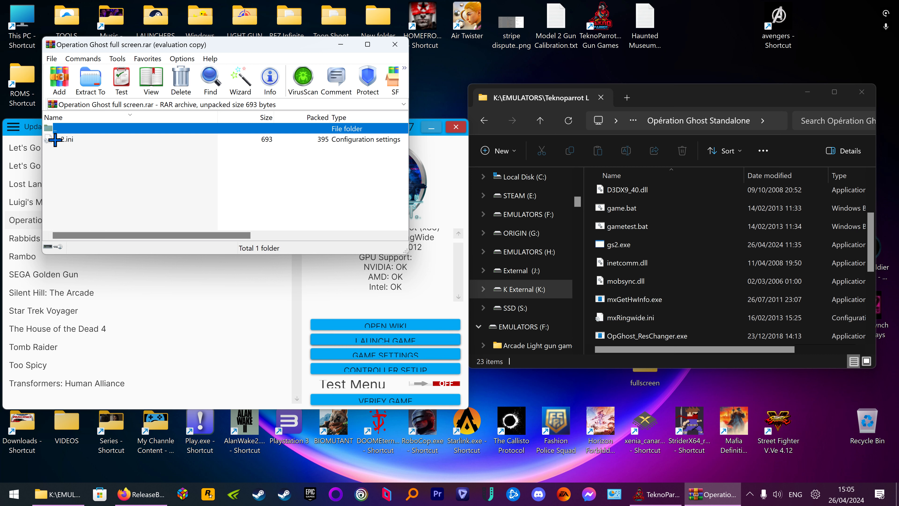
Select gs2.ini in the archive to drag it into the Opération Ghost Standalone folder.
left_click(63, 139)
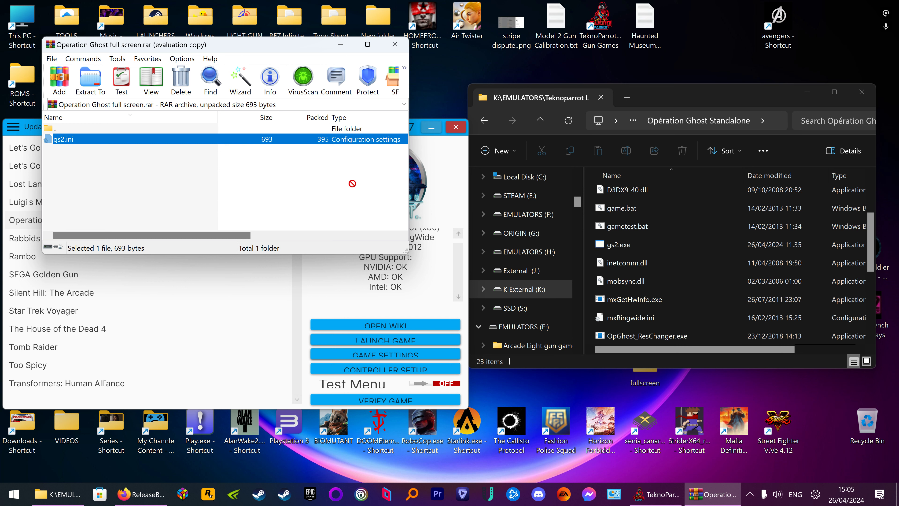
mouse_move(590, 245)
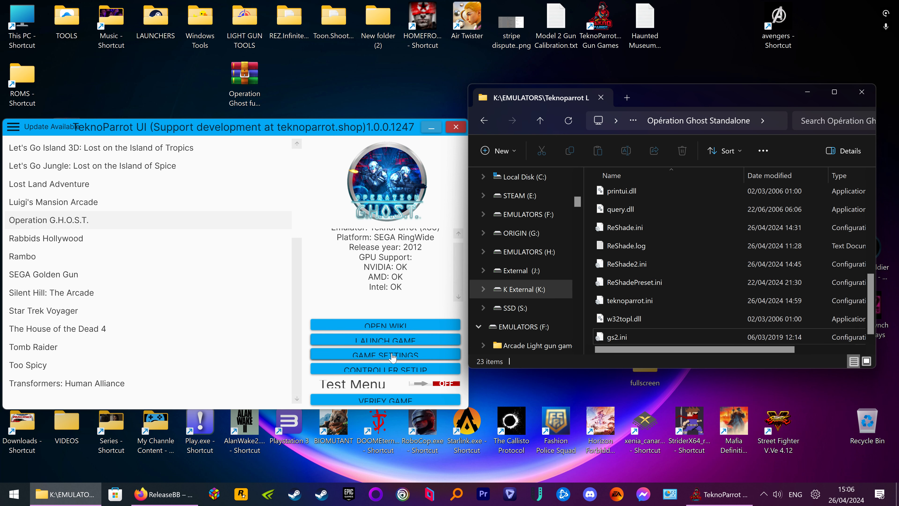
Confirm Windowed remains ticked in Game Settings, then launch Operation G.H.O.S.T.
left_click(385, 355)
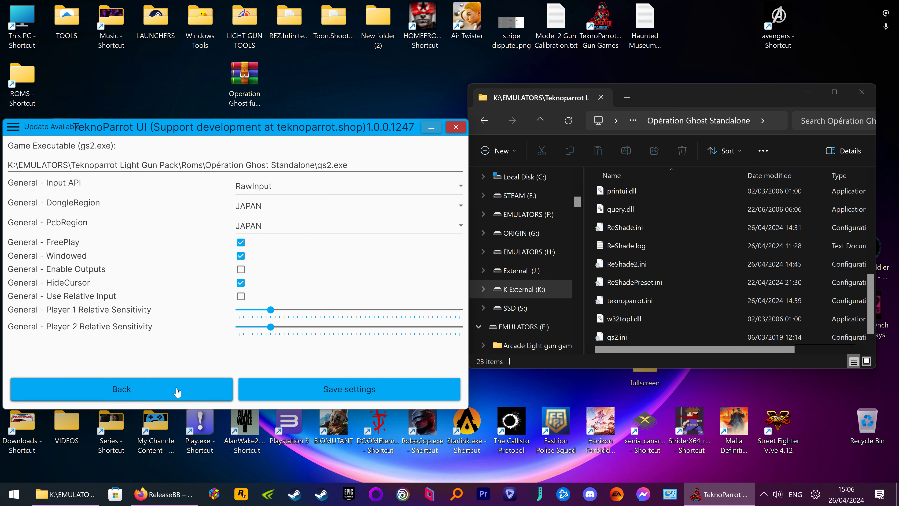
mouse_move(158, 387)
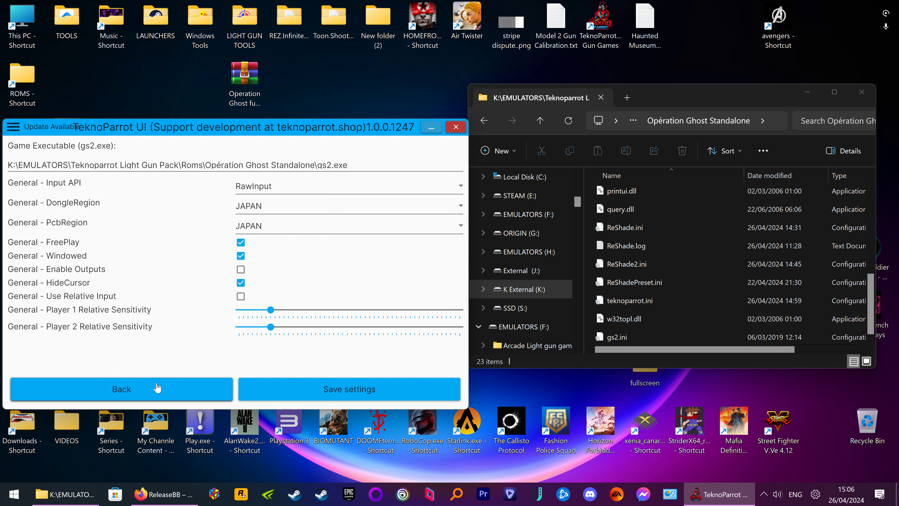
mouse_move(146, 400)
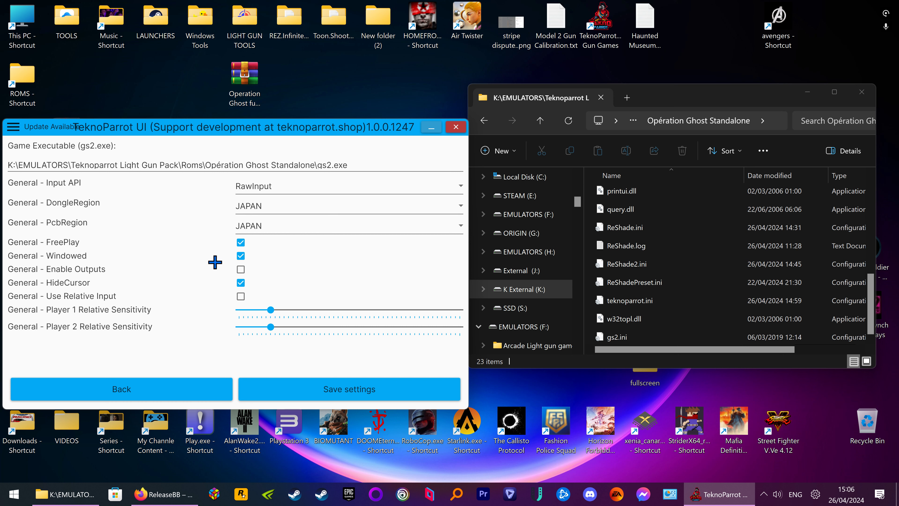
left_click(121, 389)
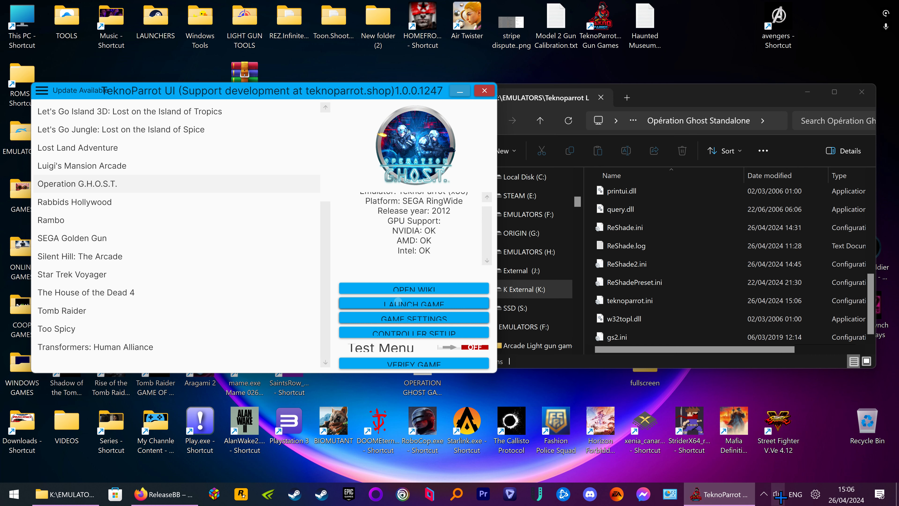
left_click(414, 303)
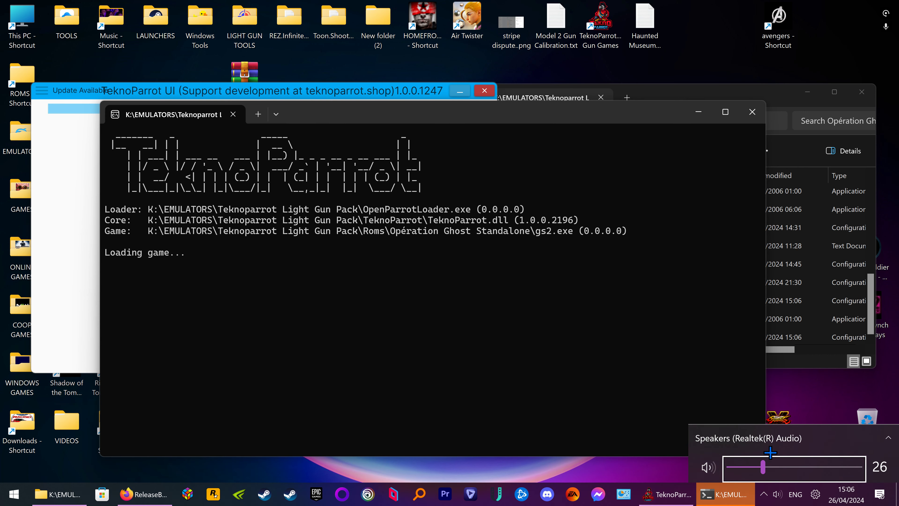